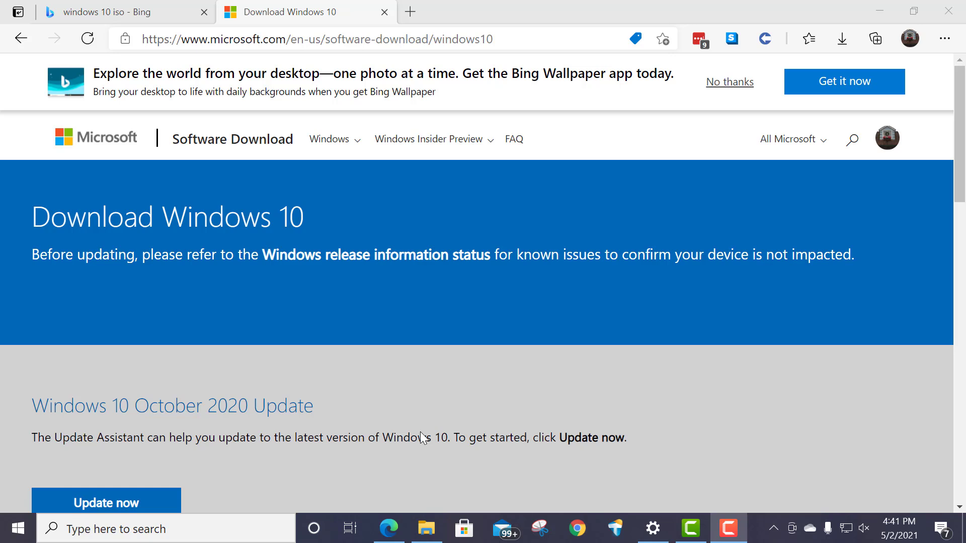
mouse_move(328, 138)
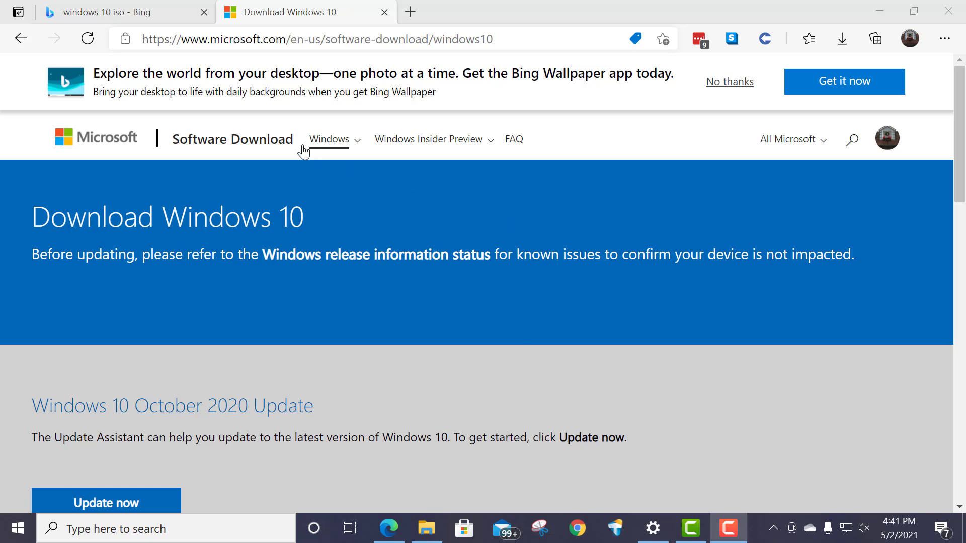
mouse_move(361, 64)
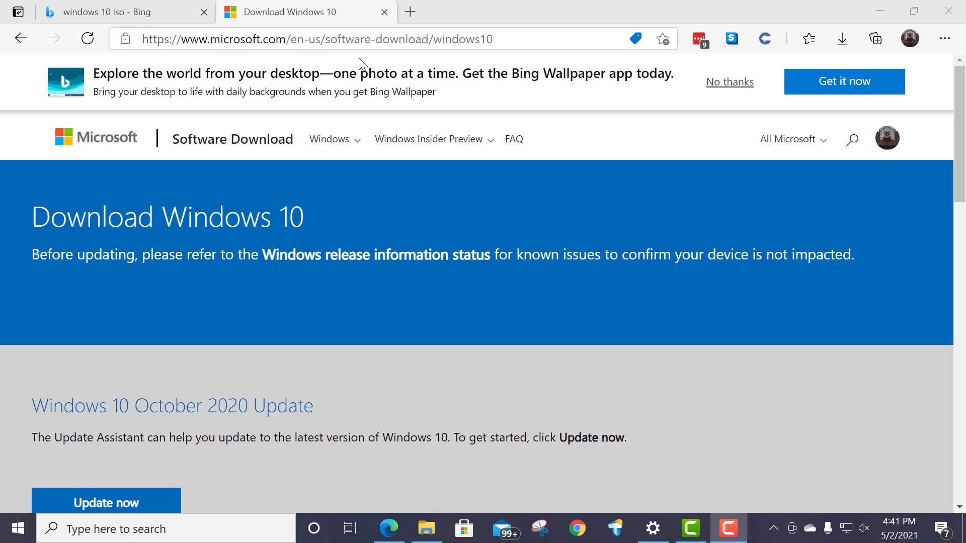
Scroll the Download Windows 10 page to the Create installation media section.
scroll(down, 3)
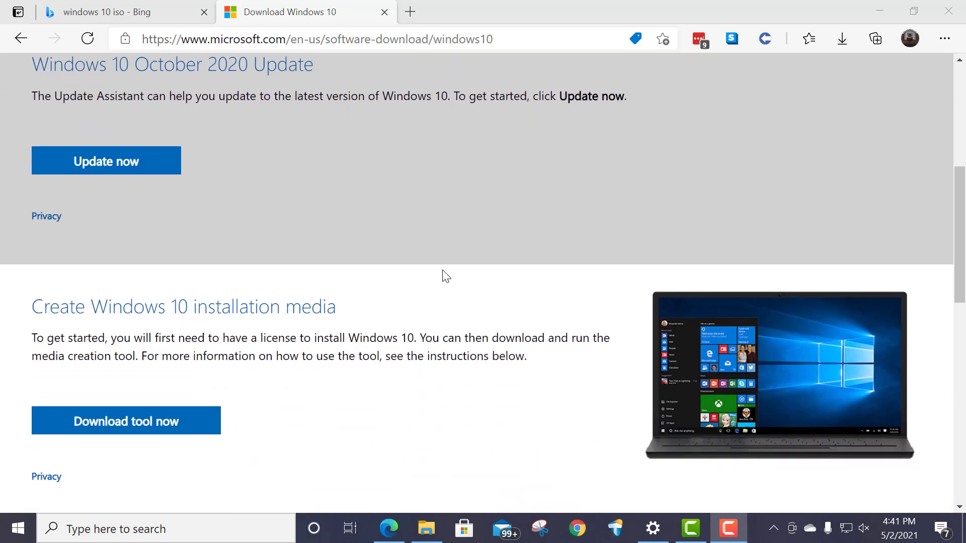
scroll(down, 3)
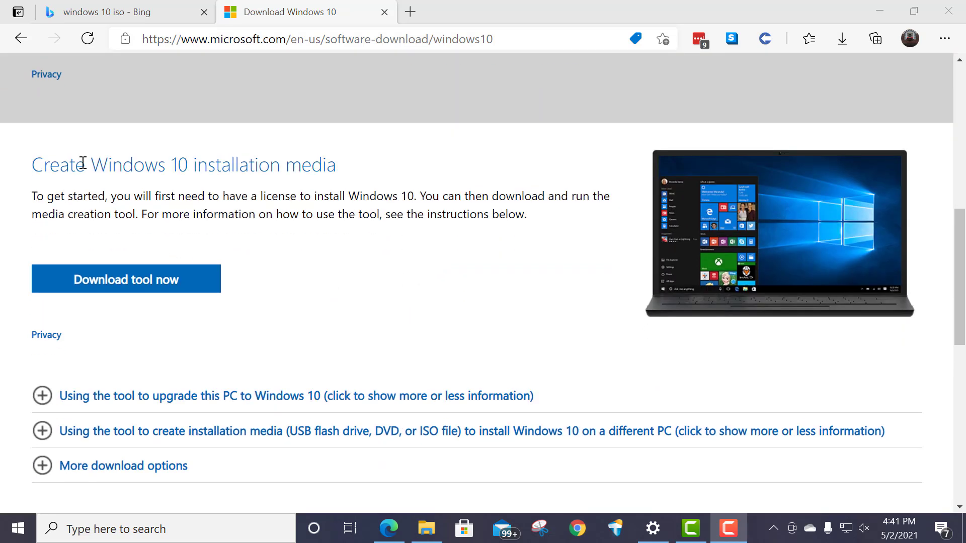
mouse_move(147, 266)
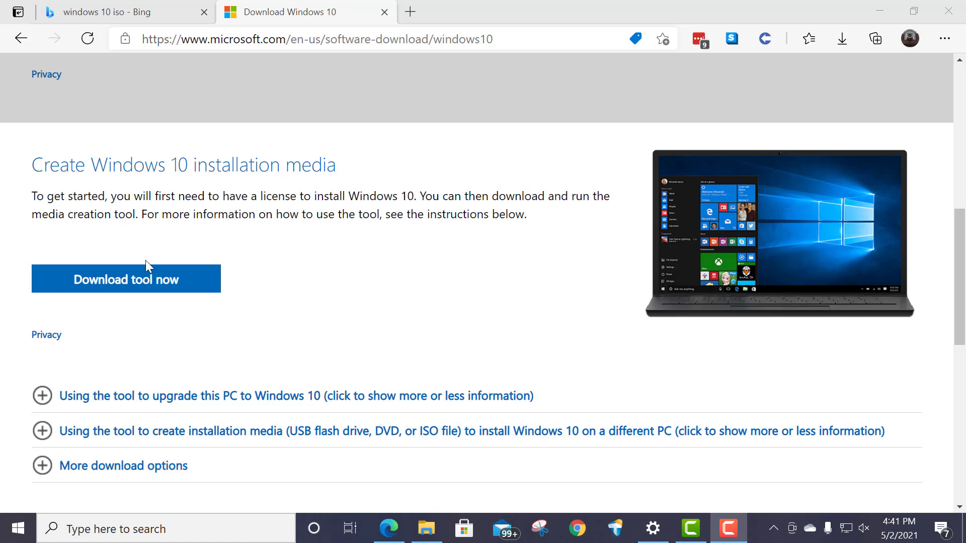
mouse_move(125, 278)
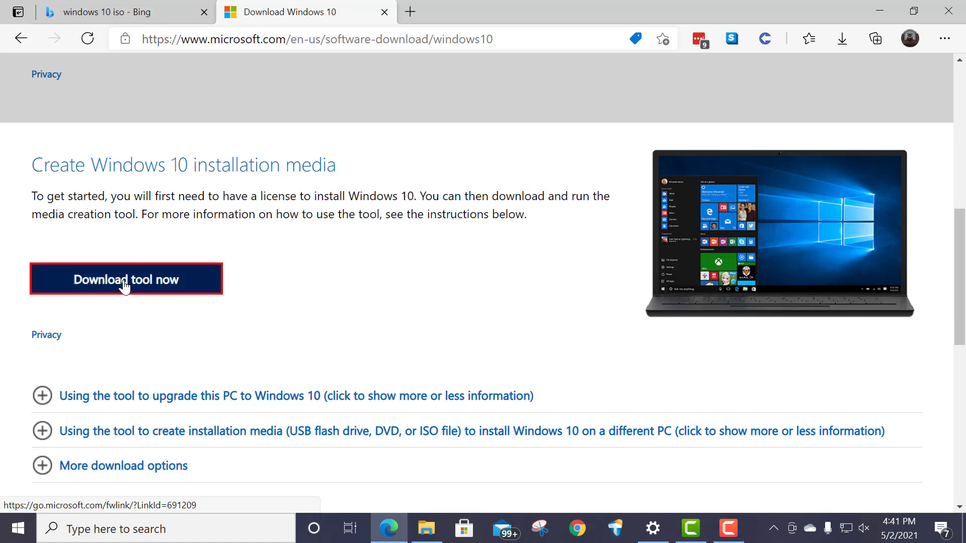
Download MediaCreationTool20H2 (1).exe to Downloads and launch it from the flyout.
click(126, 279)
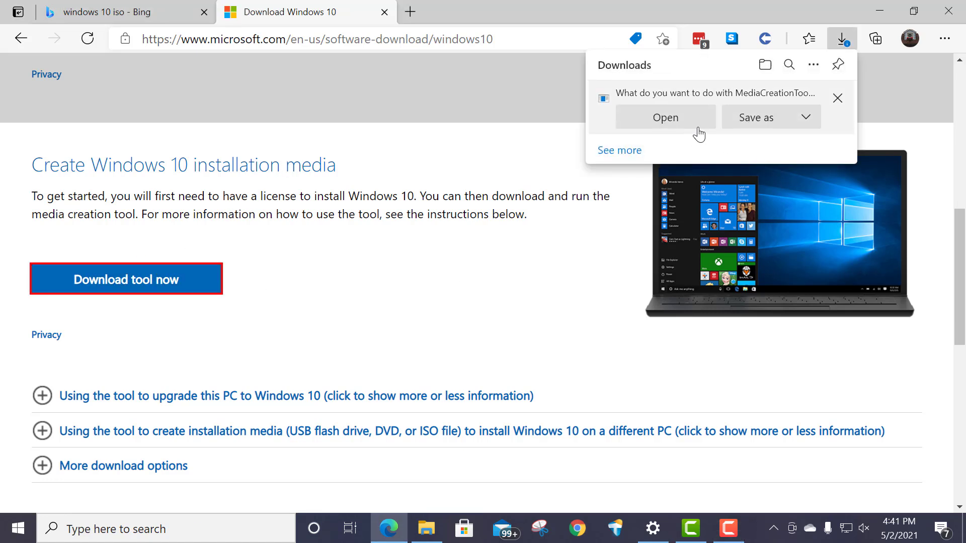
click(755, 117)
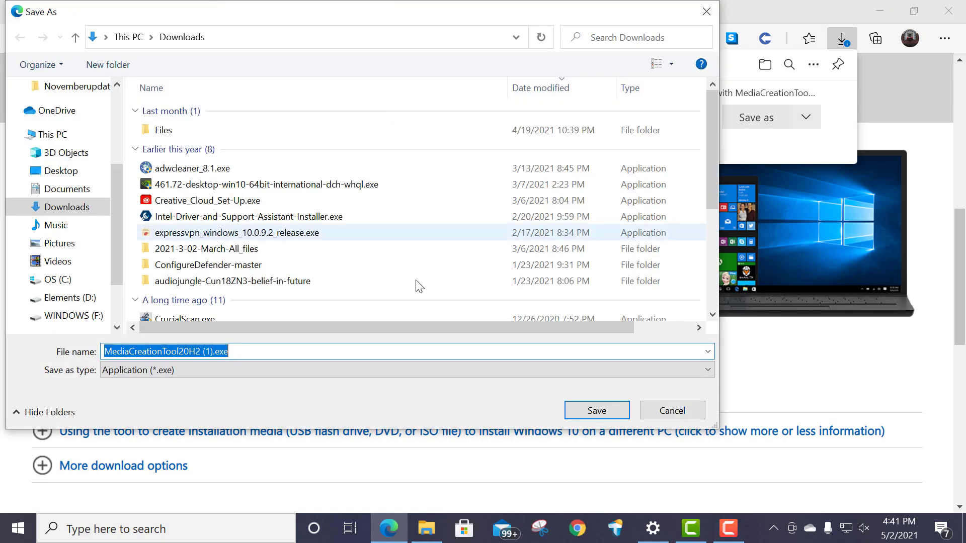
click(595, 411)
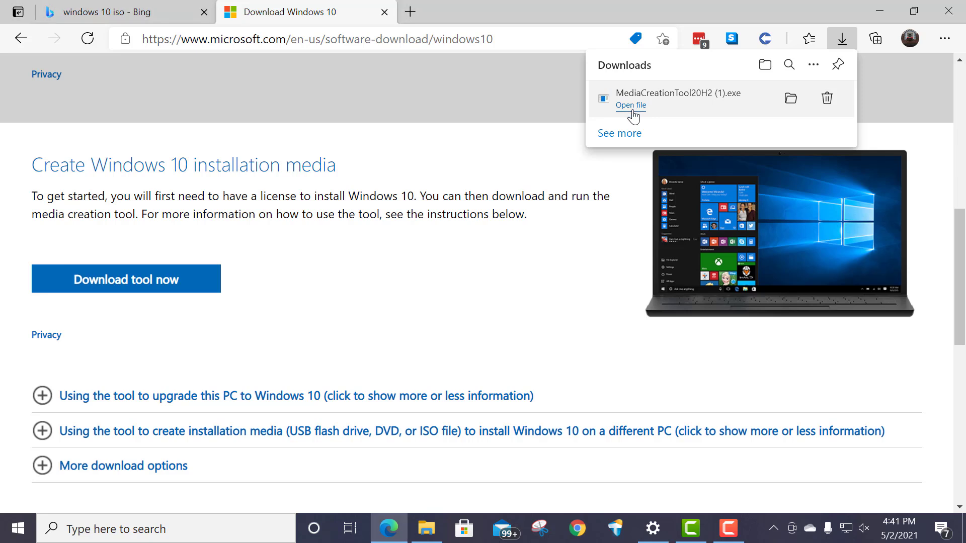
click(630, 105)
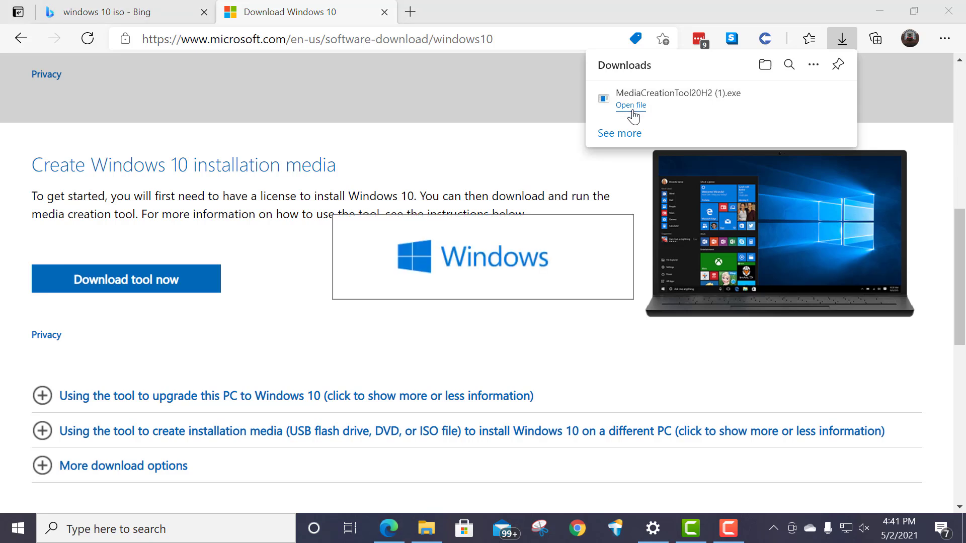
Approve the media creation tool to run so Windows 10 Setup starts getting ready.
click(630, 104)
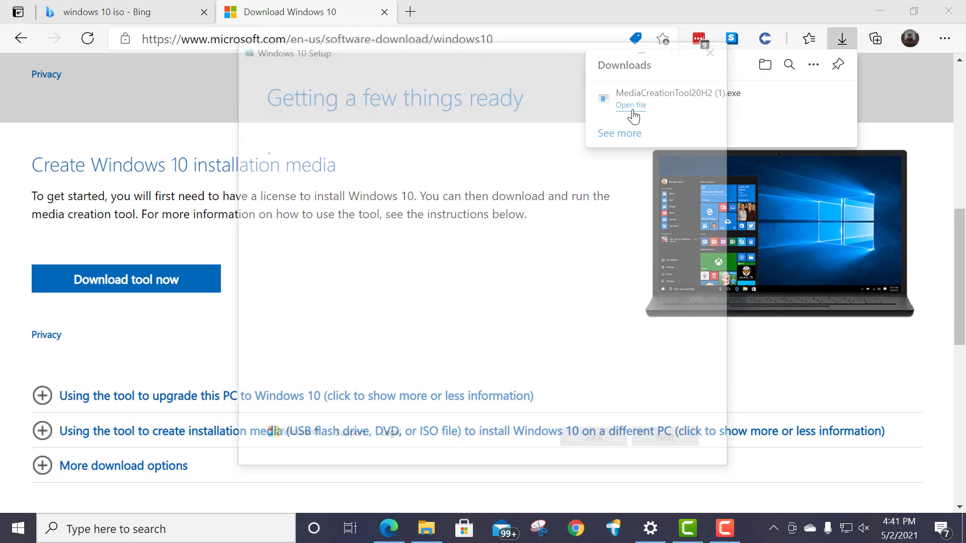
click(630, 105)
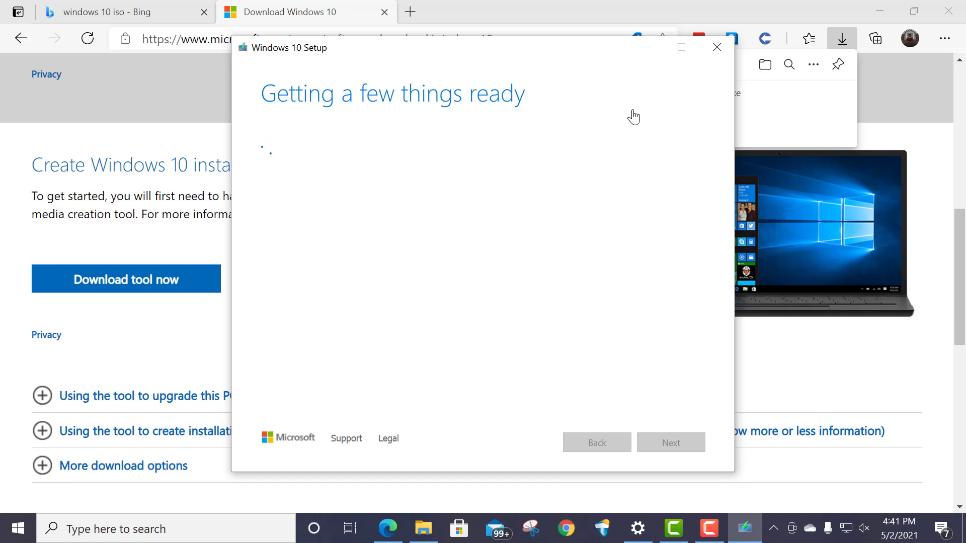
mouse_move(345, 270)
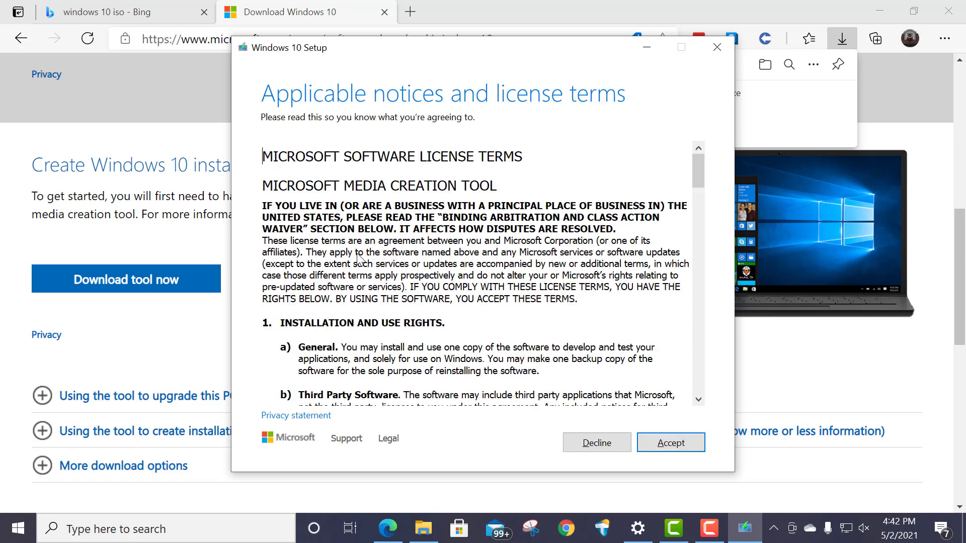
mouse_move(762, 466)
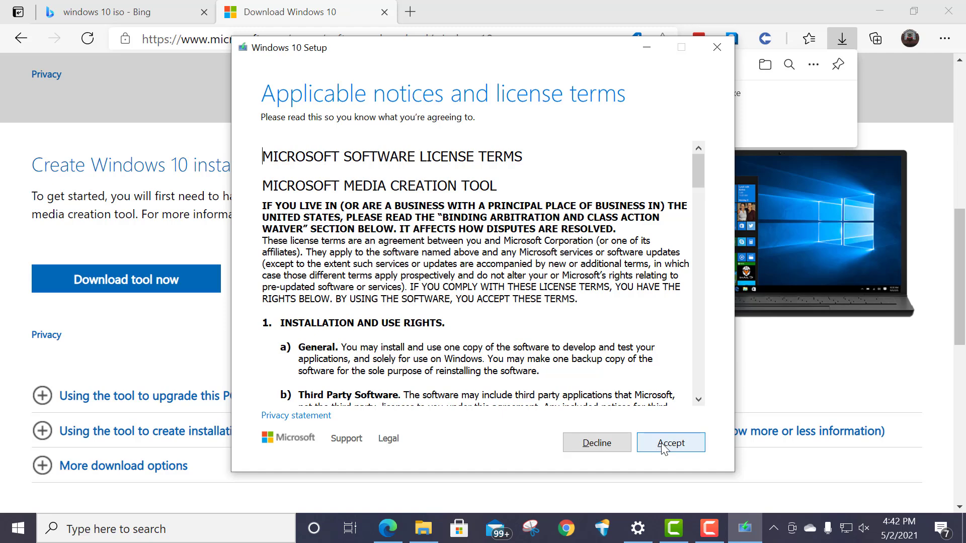
Accept the license, choose installation media for another PC with recommended options, and select ISO file.
click(671, 443)
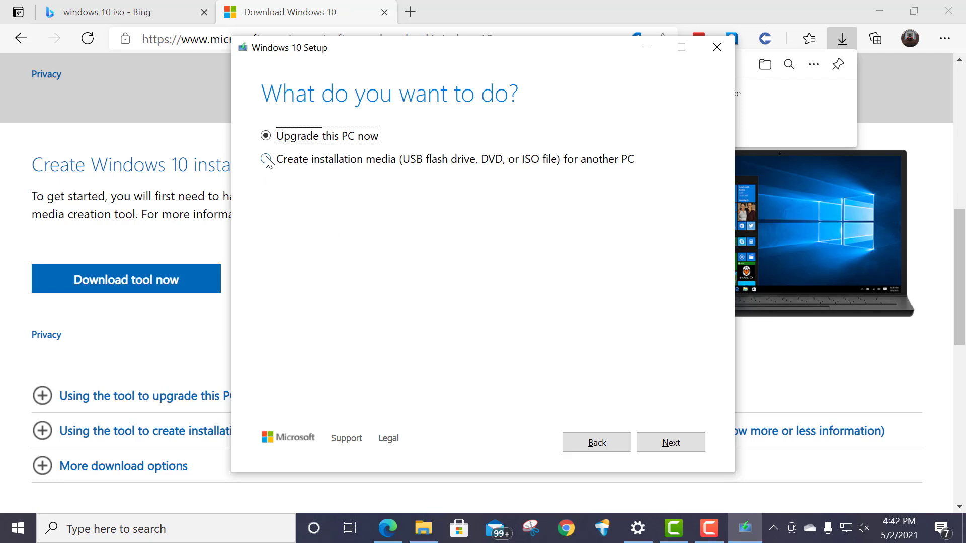
click(266, 160)
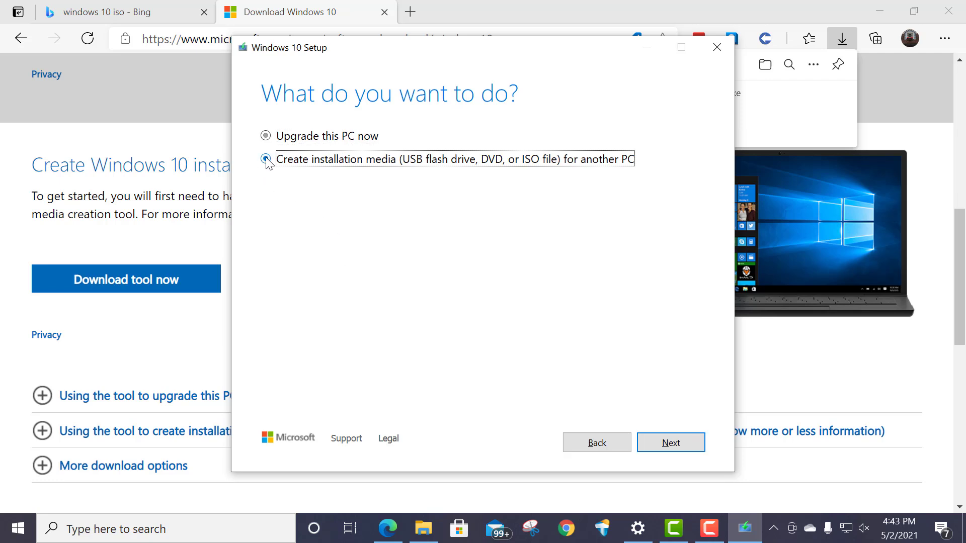
click(670, 443)
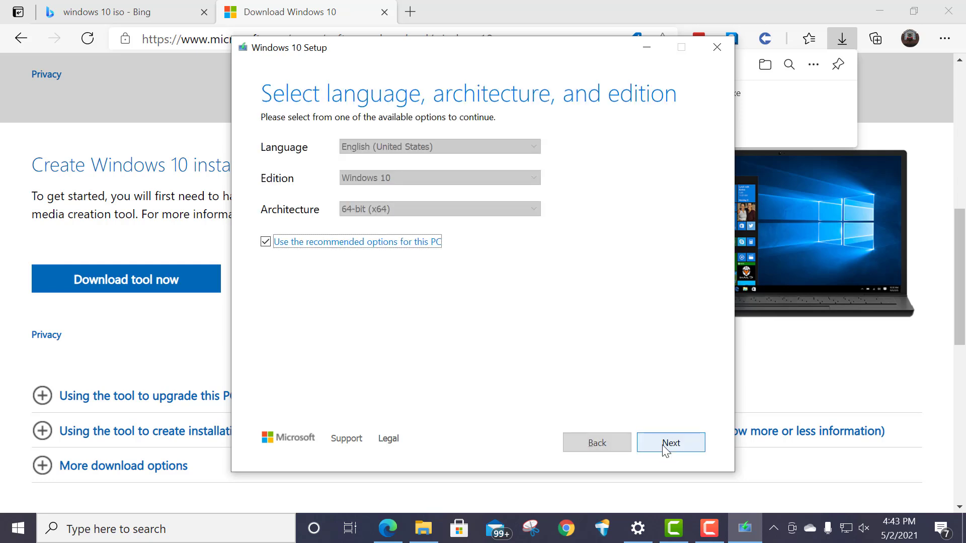
mouse_move(428, 187)
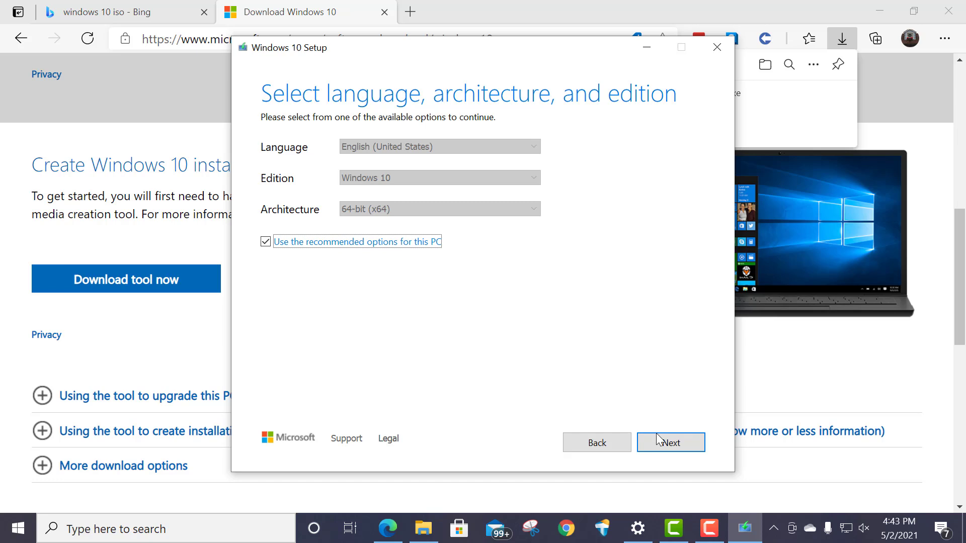
click(671, 443)
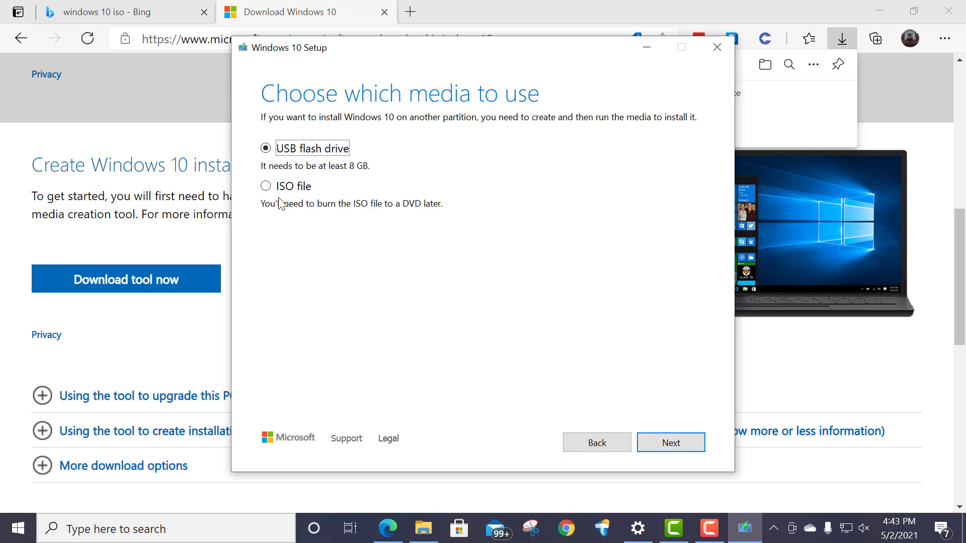
click(266, 186)
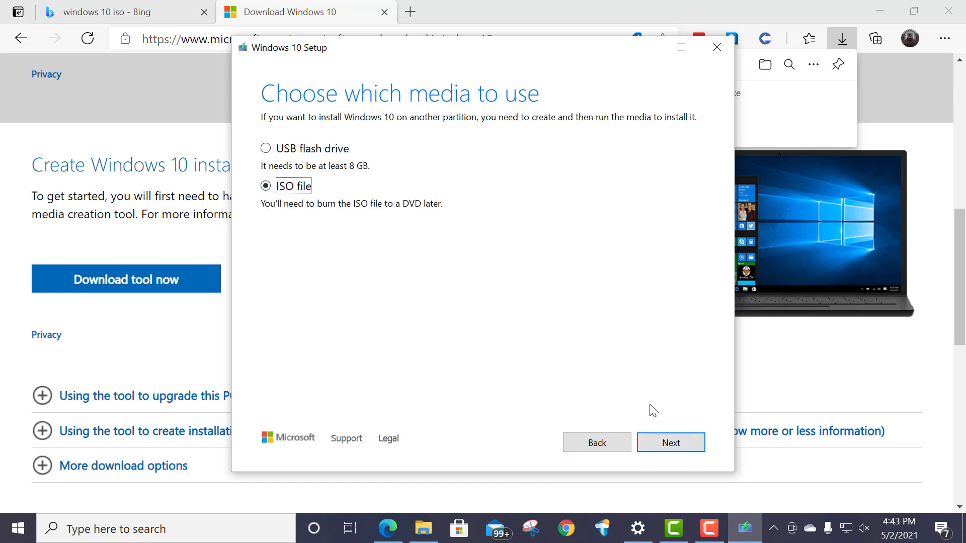
Proceed to the ISO save-path dialog on Elements (D:) and enter the File name box.
click(670, 443)
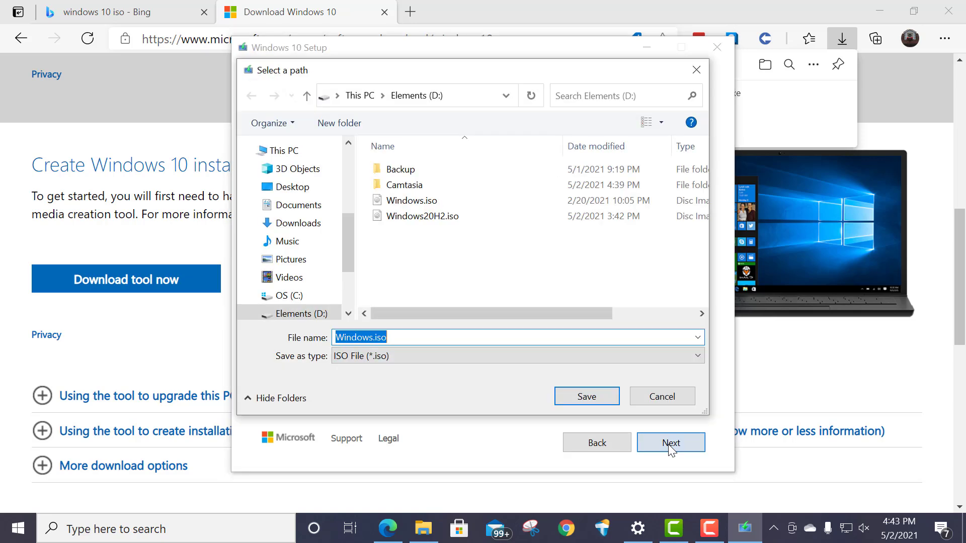
mouse_move(405, 323)
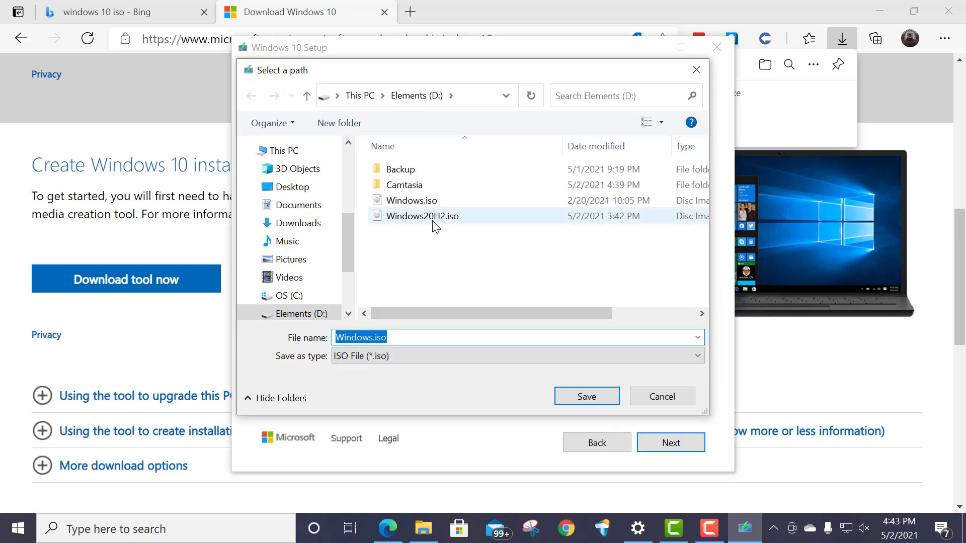
click(410, 337)
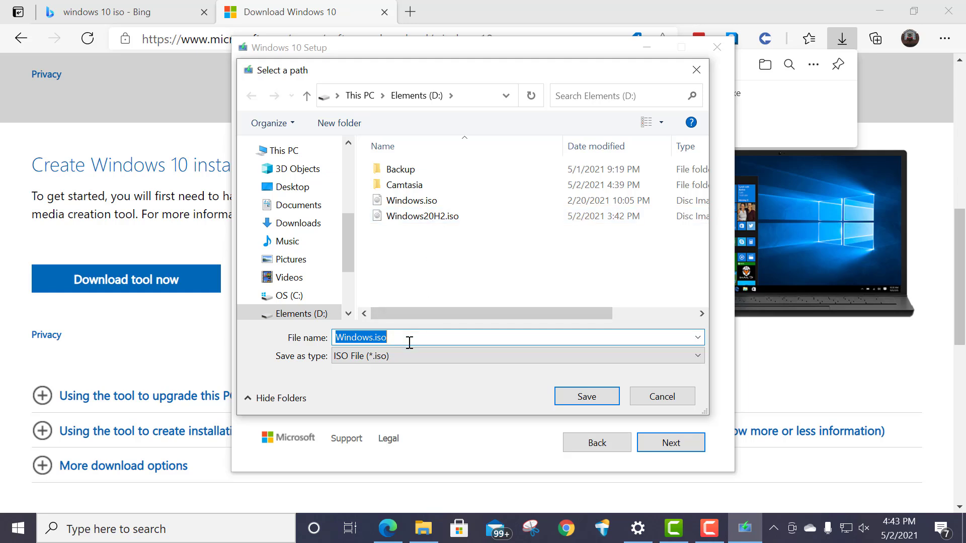
mouse_move(432, 373)
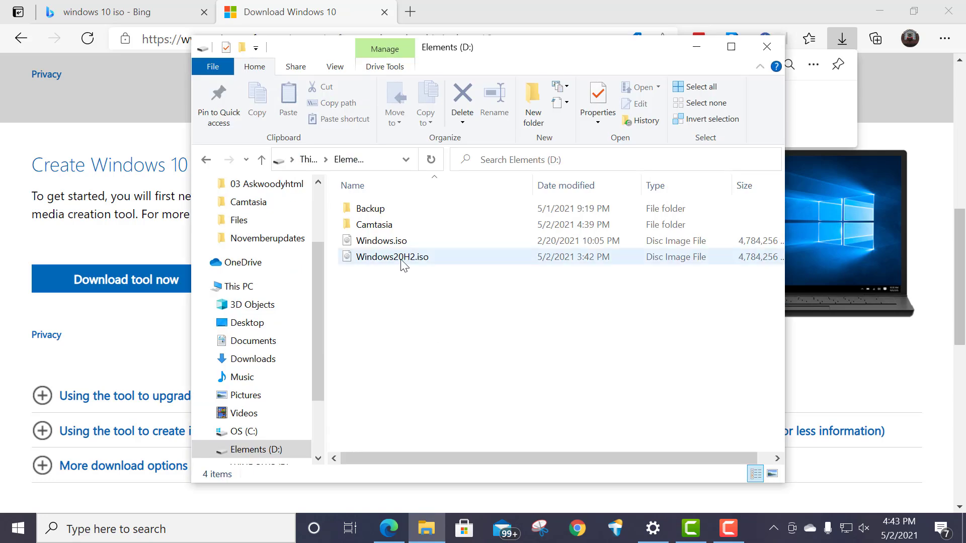
mouse_move(392, 257)
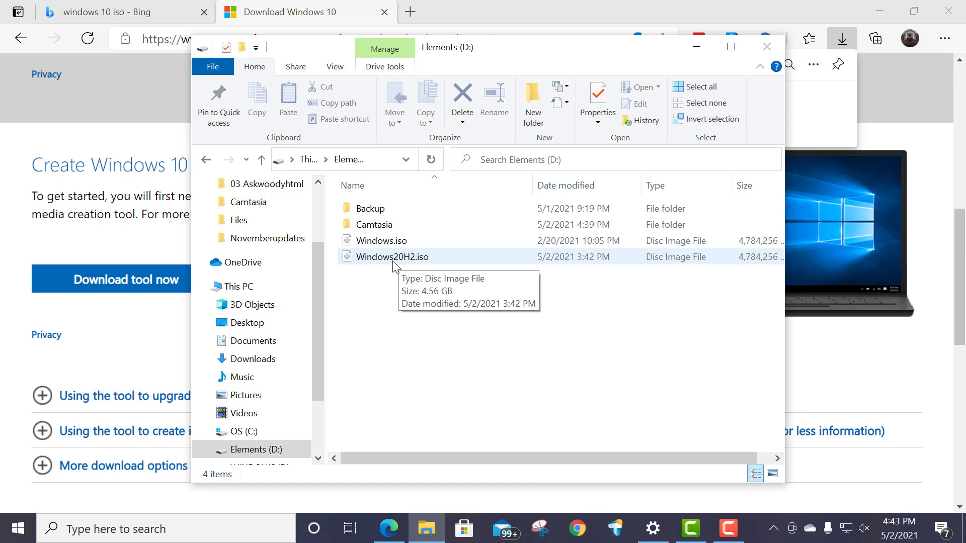
mouse_move(387, 262)
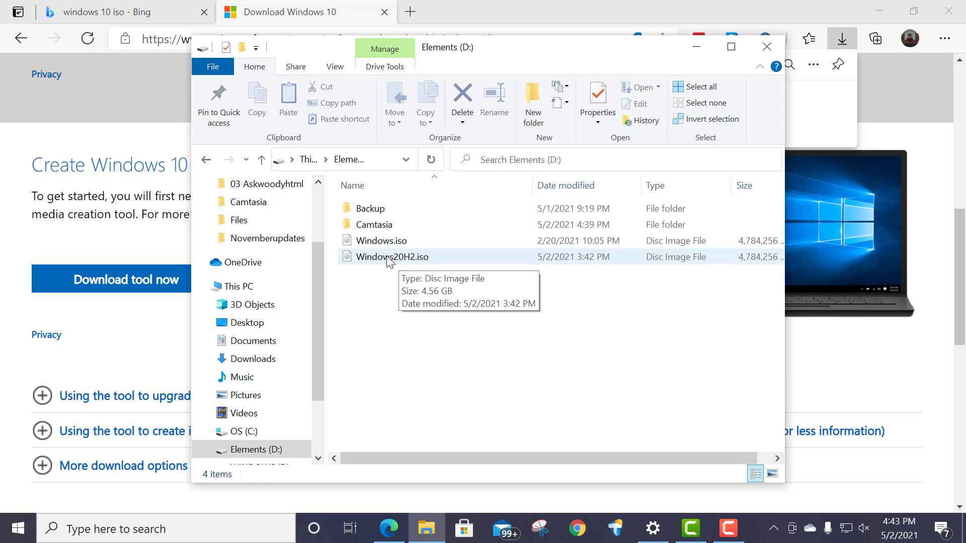
Mount Windows20H2.iso as DVD Drive (G:) and launch setup.exe from its contents.
double_click(393, 257)
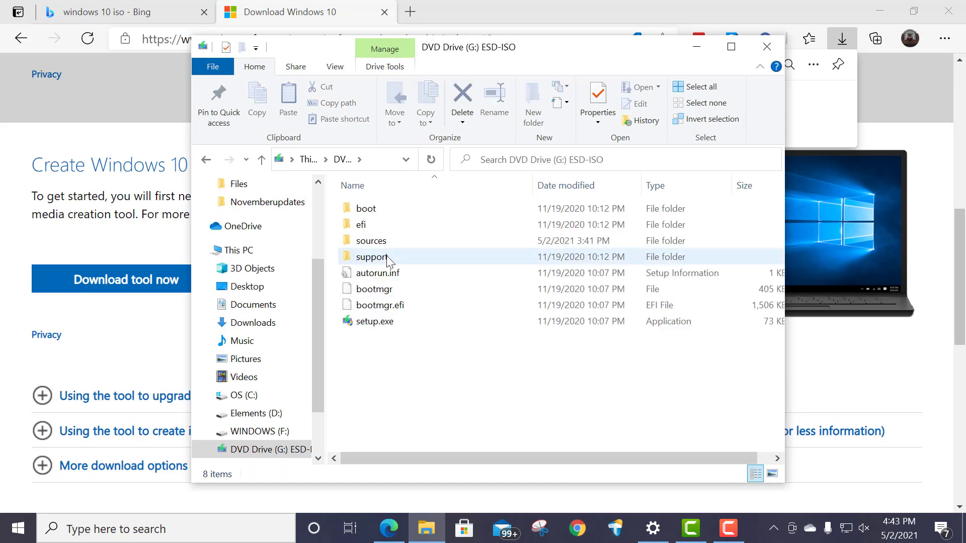
click(400, 352)
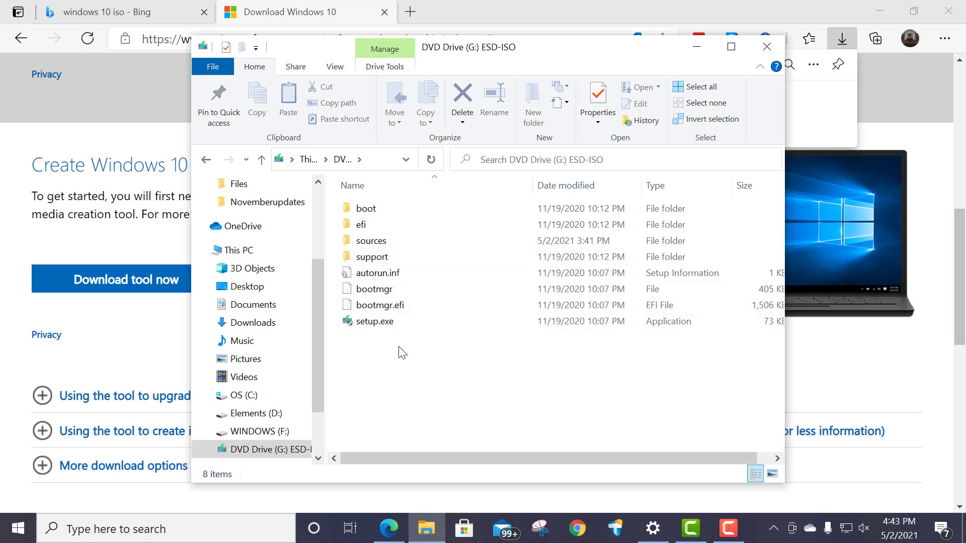
click(373, 321)
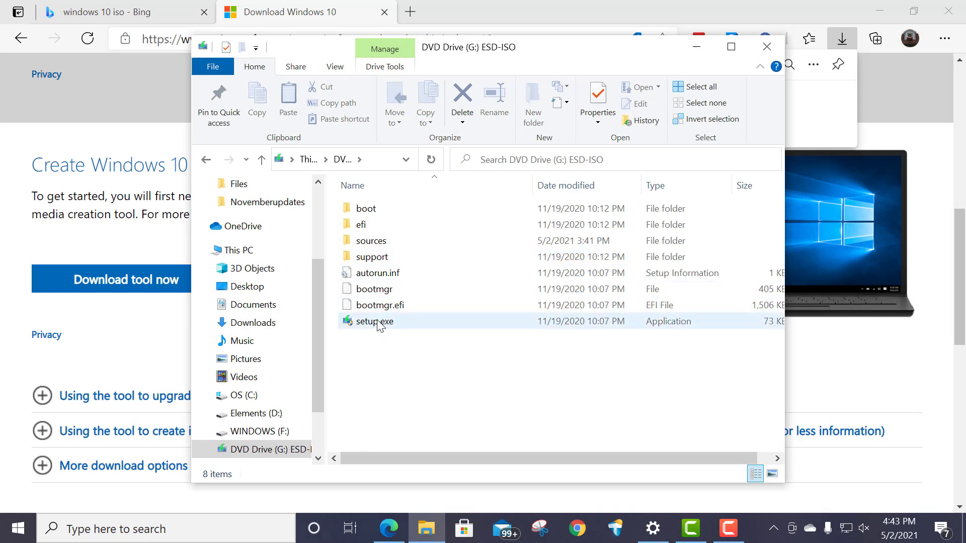
mouse_move(374, 322)
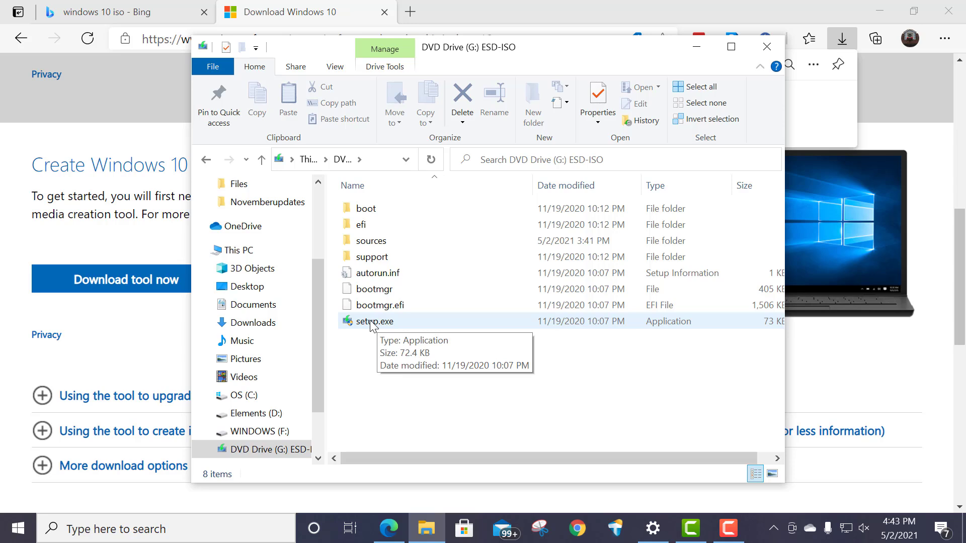
click(375, 321)
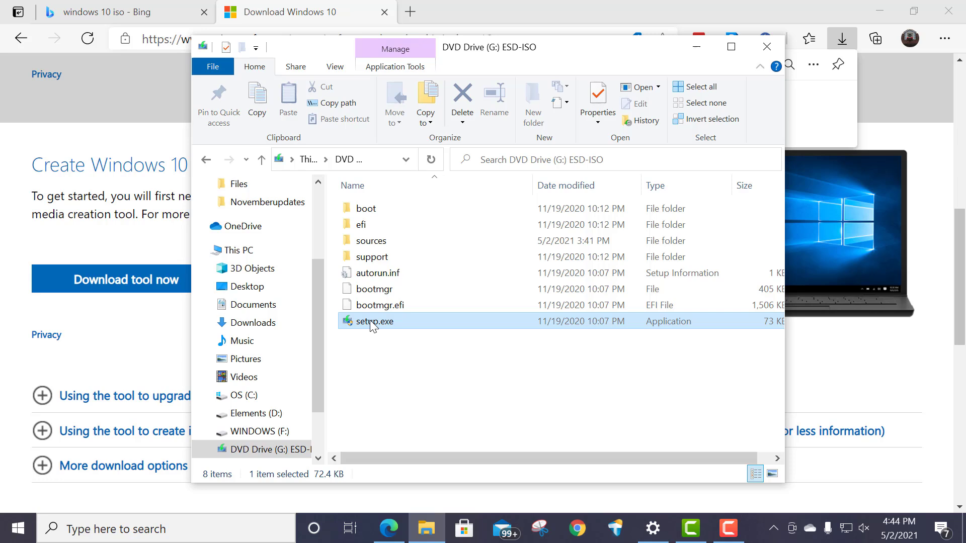
double_click(374, 321)
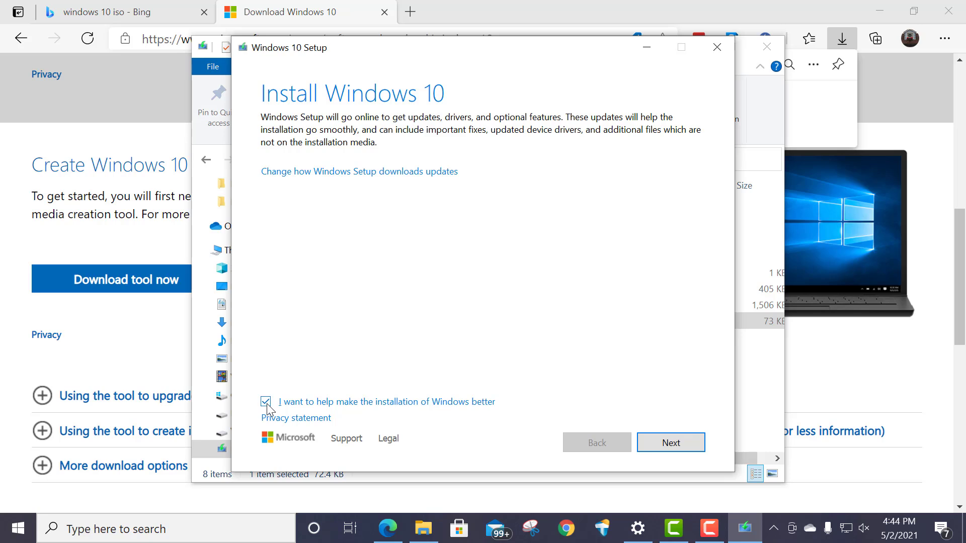
Opt out of helping improve installation, continue to update check, and relaunch setup.exe after Setup closes.
click(265, 402)
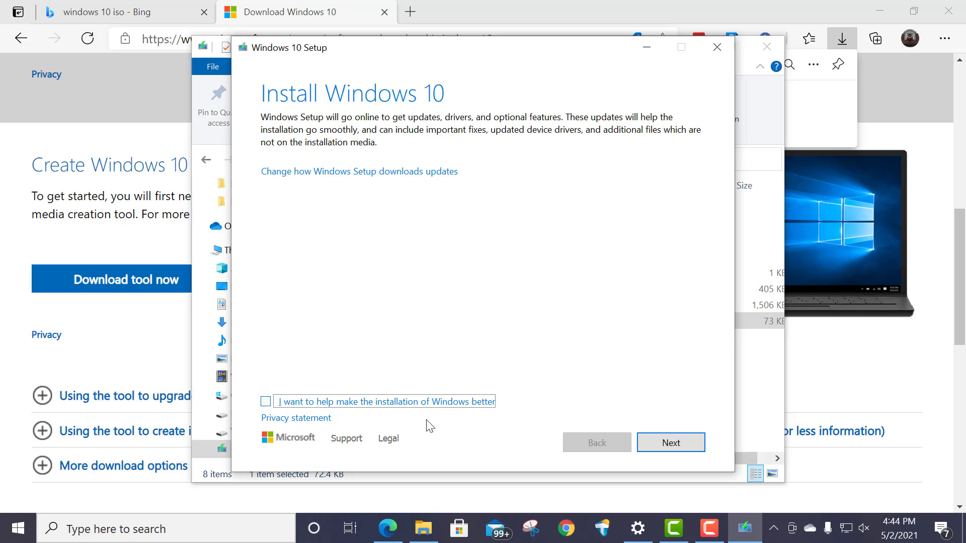
click(671, 443)
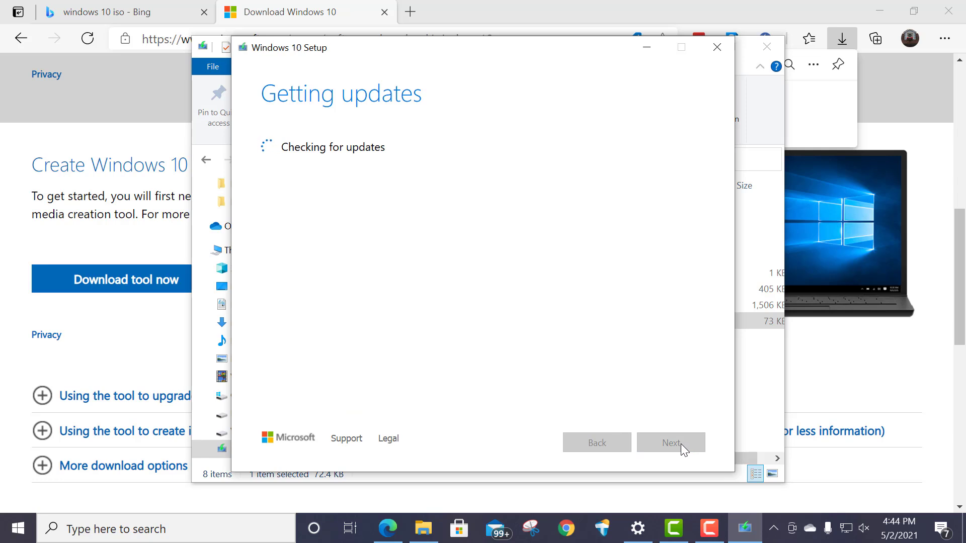
mouse_move(360, 382)
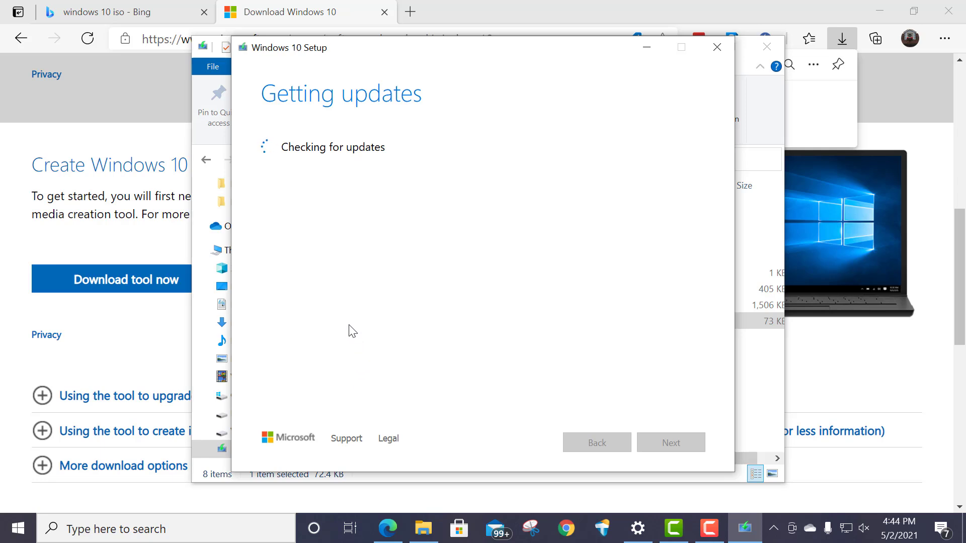
mouse_move(351, 315)
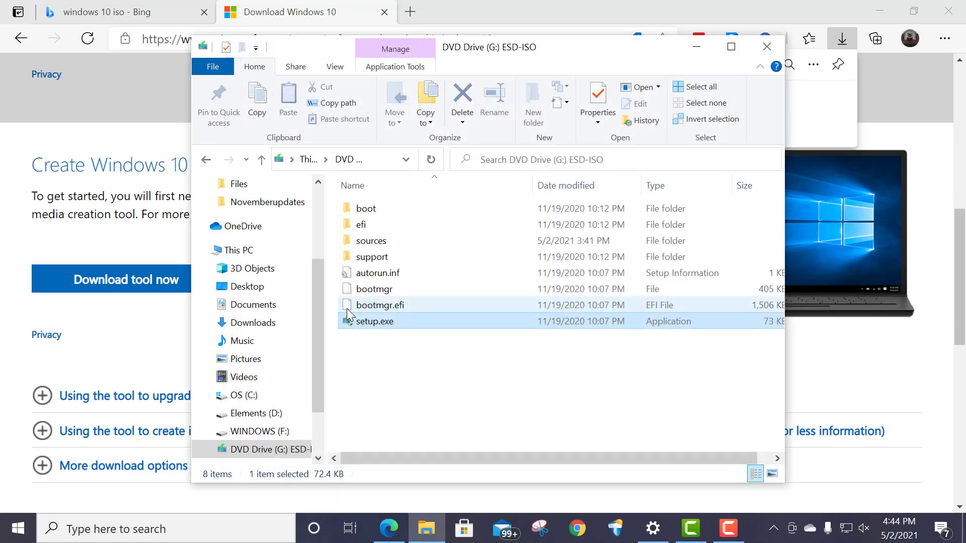
double_click(374, 321)
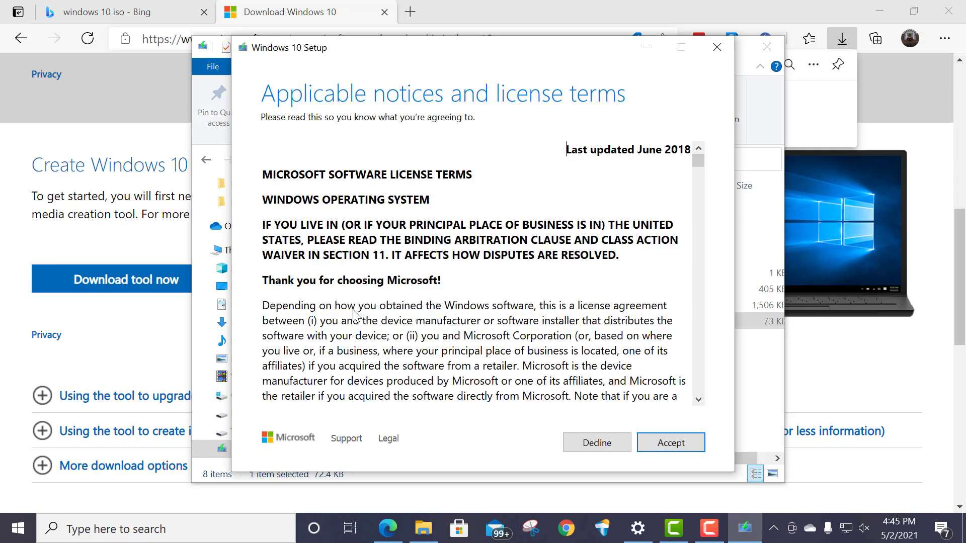
mouse_move(670, 443)
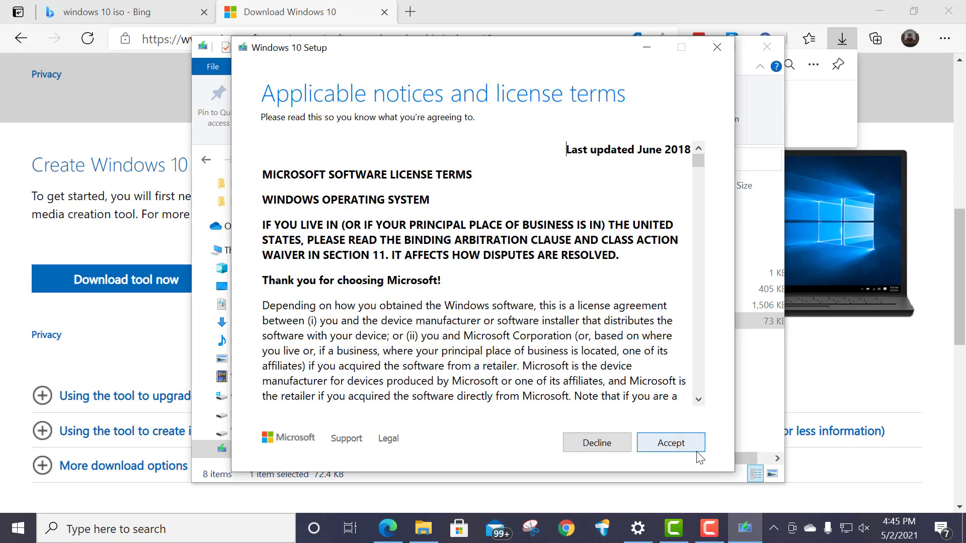
Accept the license terms so Setup proceeds through updates toward Ready to install.
click(670, 443)
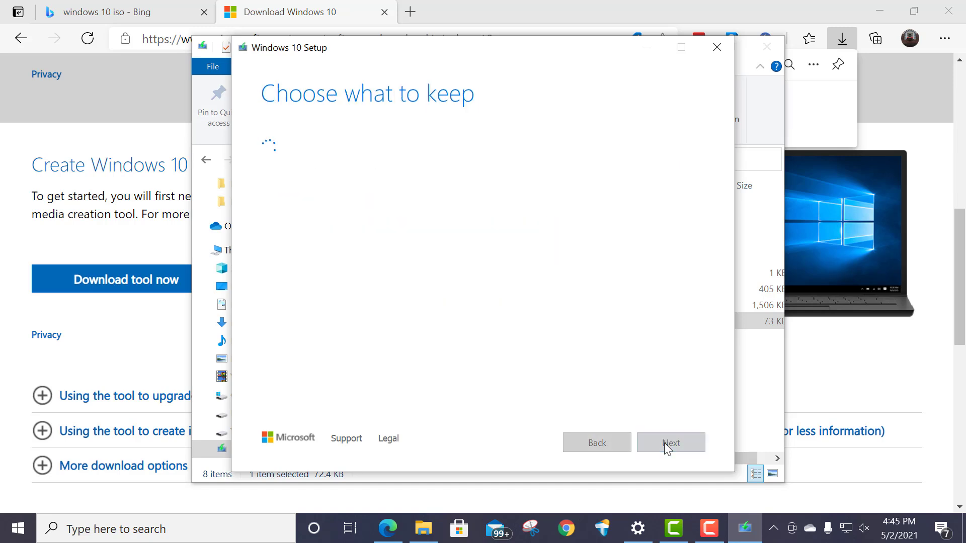
click(670, 443)
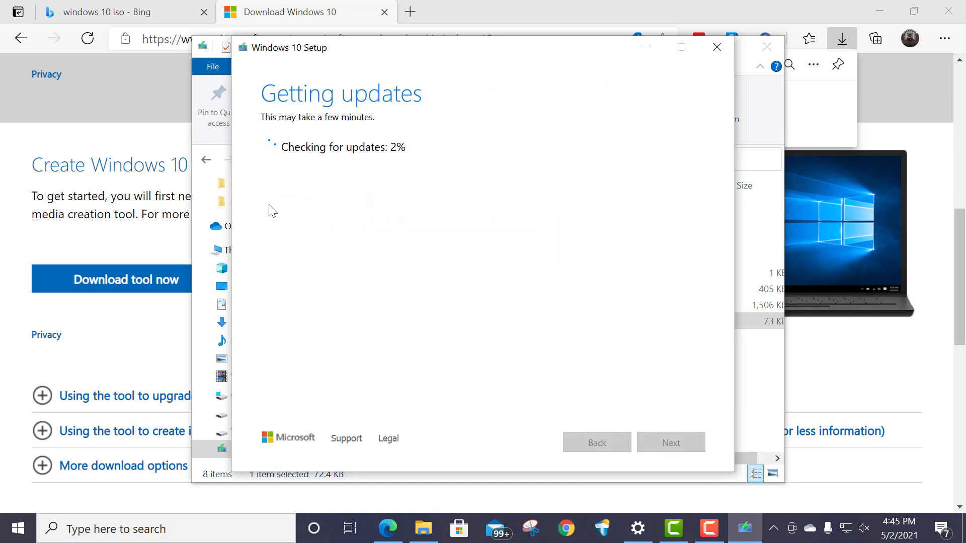
mouse_move(326, 230)
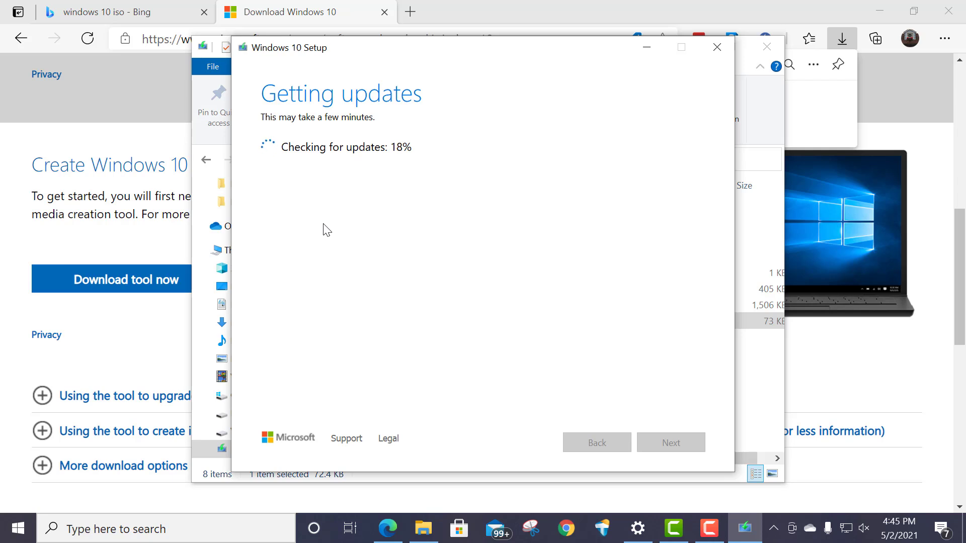
mouse_move(347, 255)
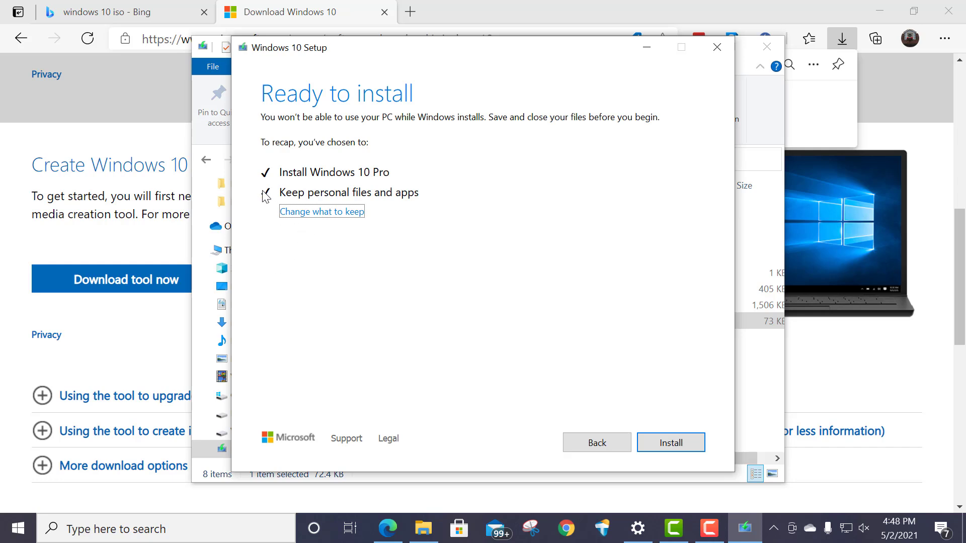
mouse_move(375, 199)
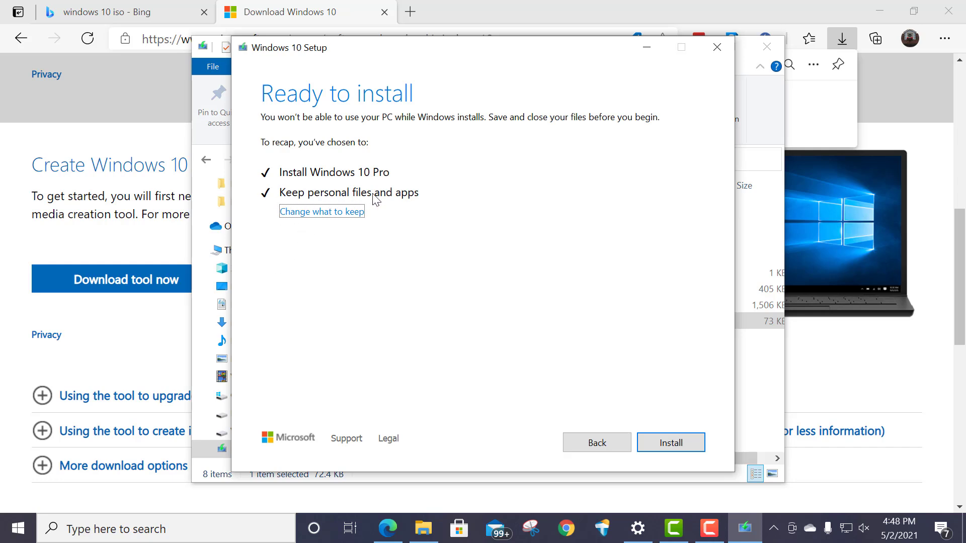
click(321, 211)
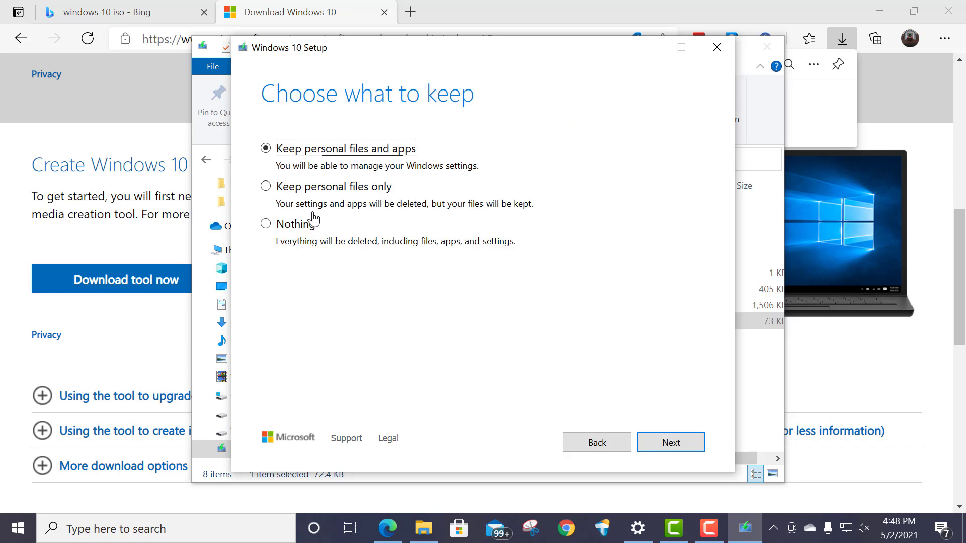
mouse_move(261, 227)
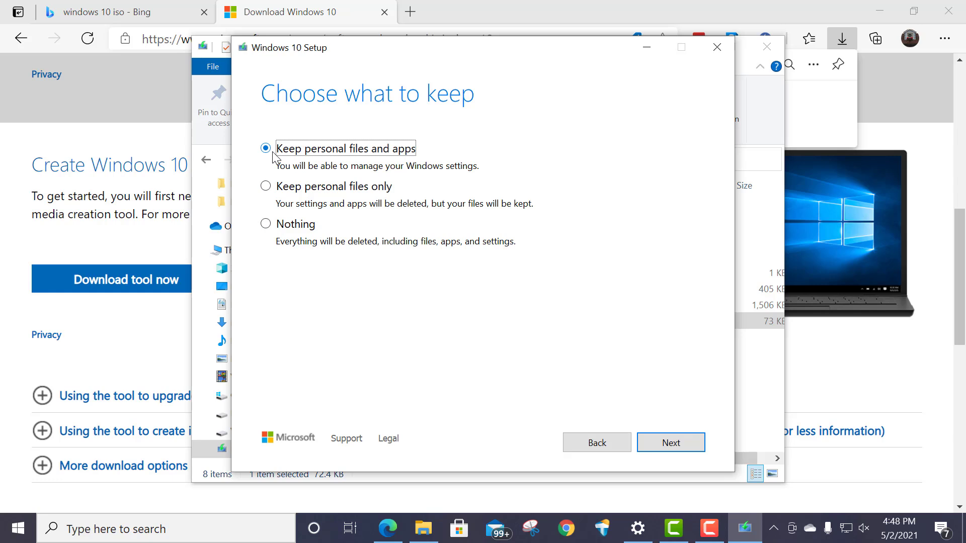
mouse_move(303, 158)
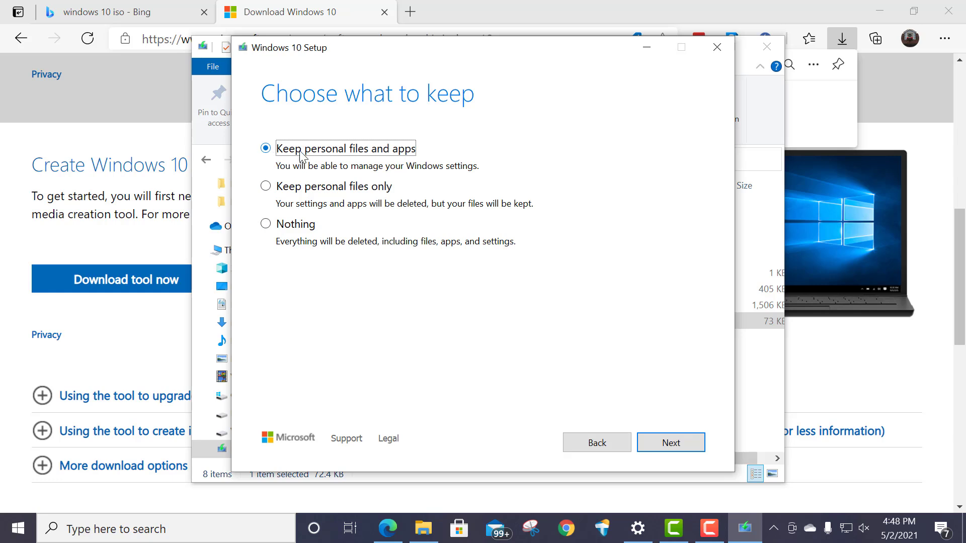
mouse_move(474, 171)
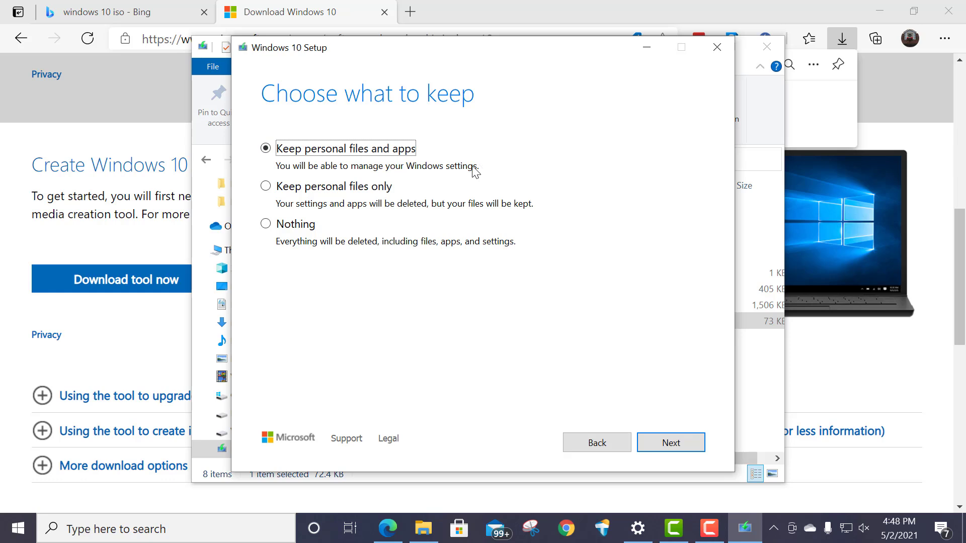
mouse_move(663, 397)
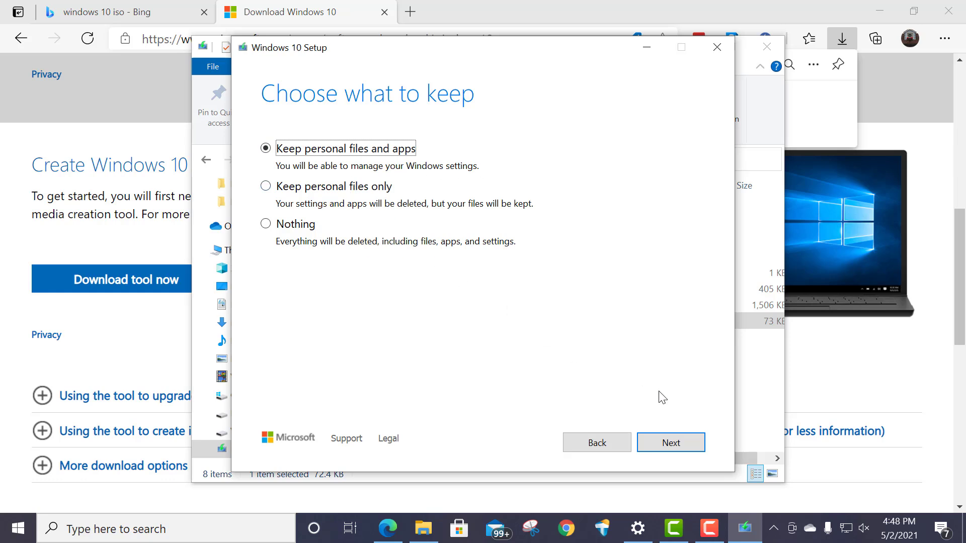
click(671, 442)
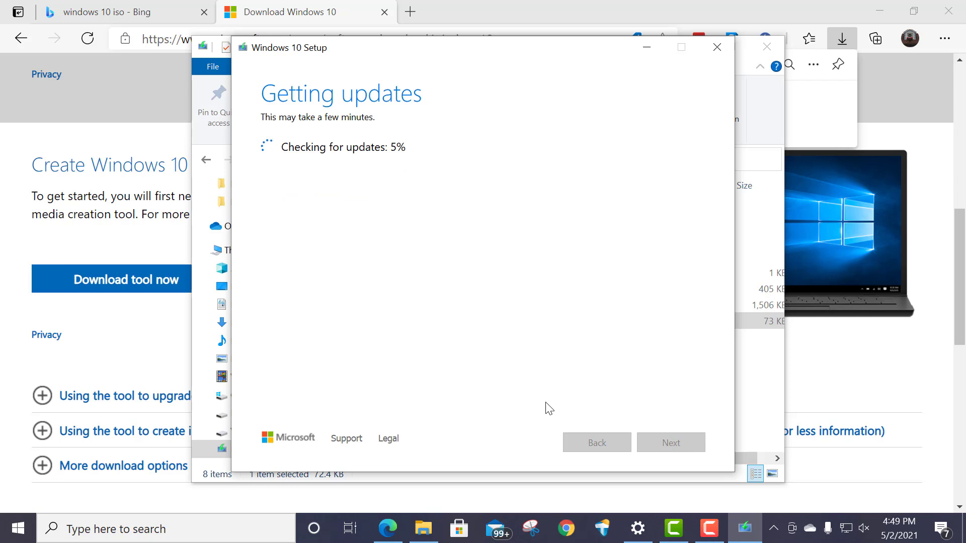
mouse_move(729, 120)
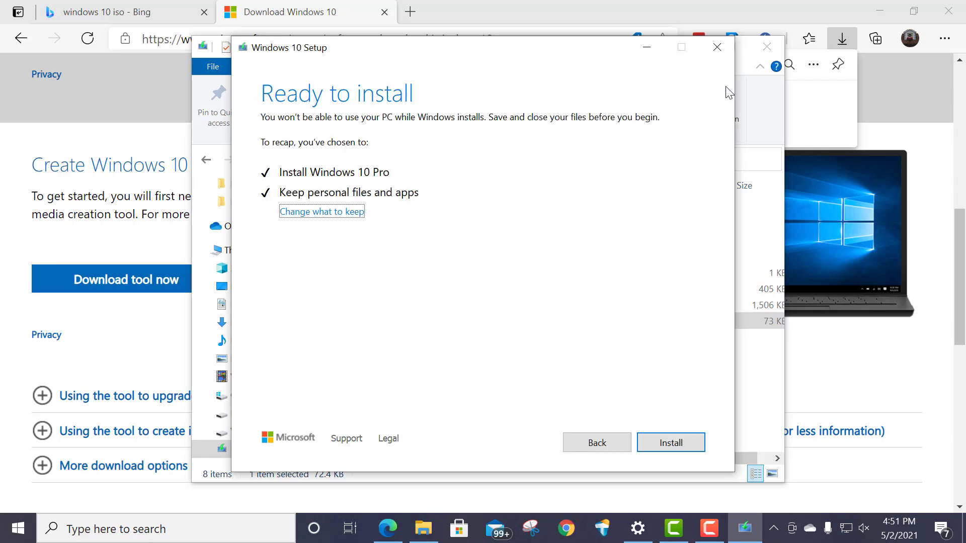
mouse_move(762, 295)
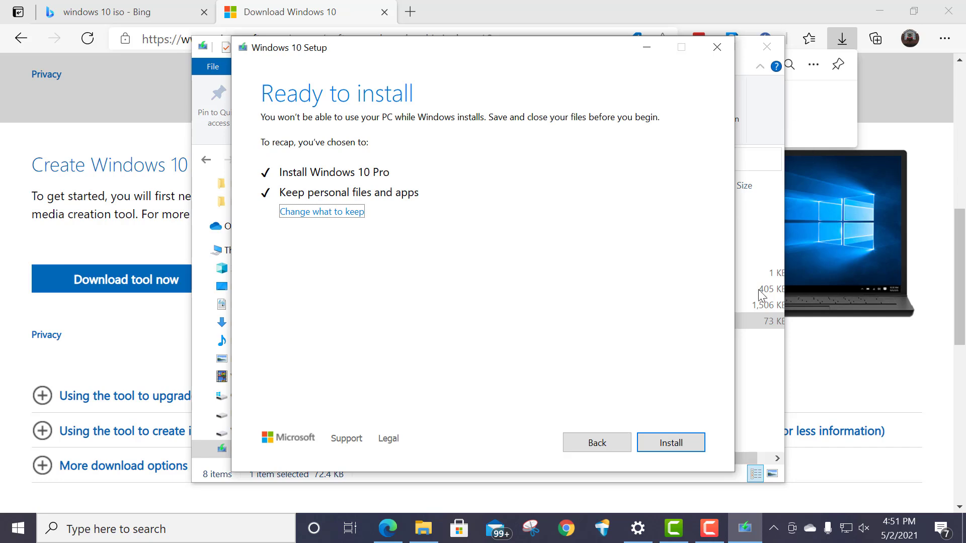
mouse_move(696, 441)
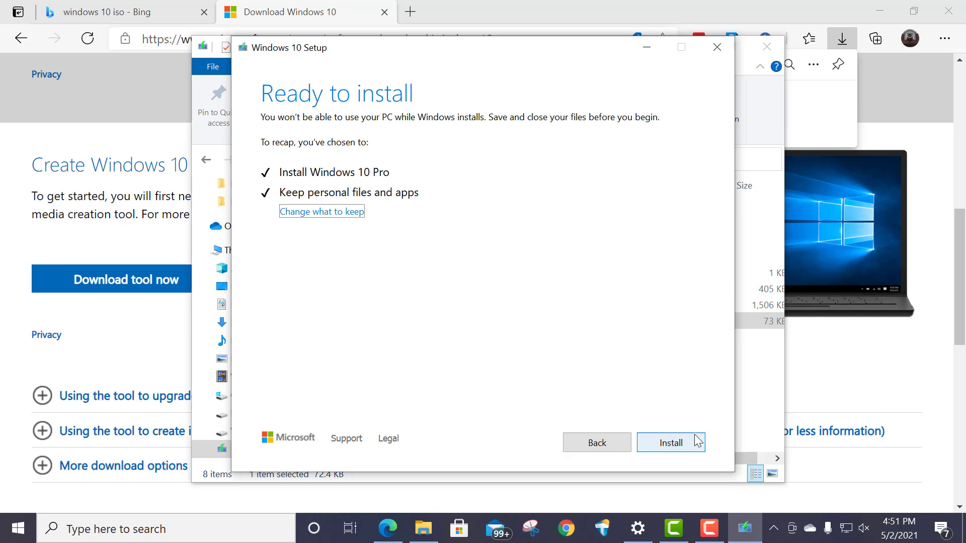
mouse_move(680, 428)
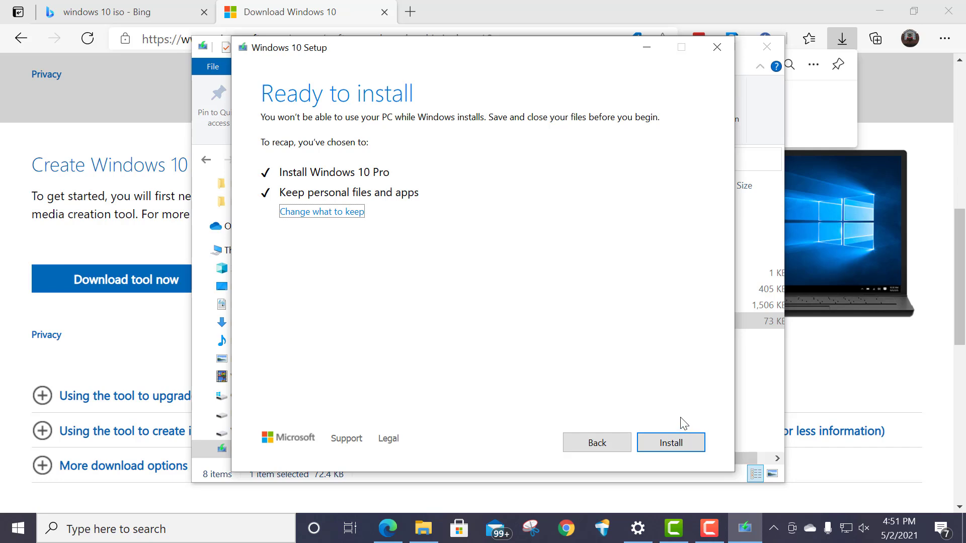
mouse_move(666, 386)
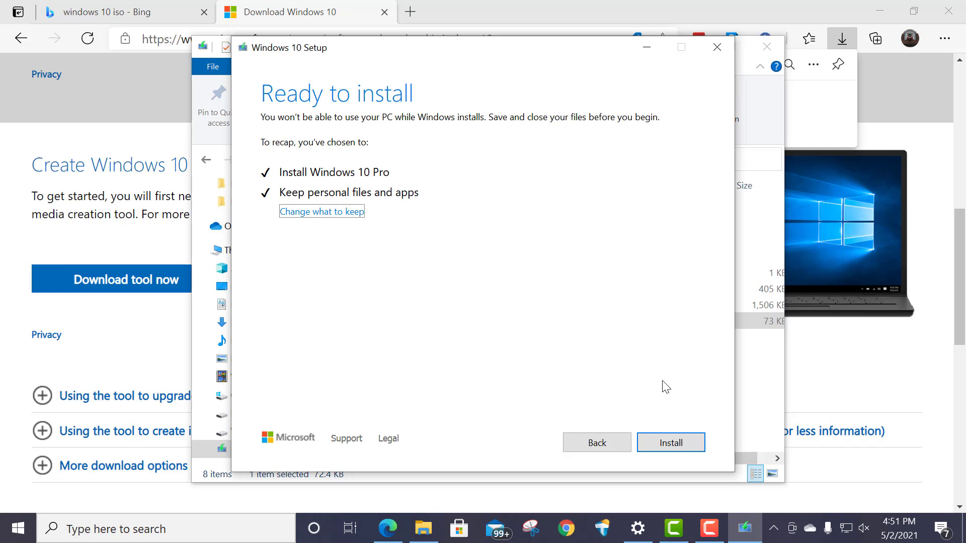
mouse_move(640, 328)
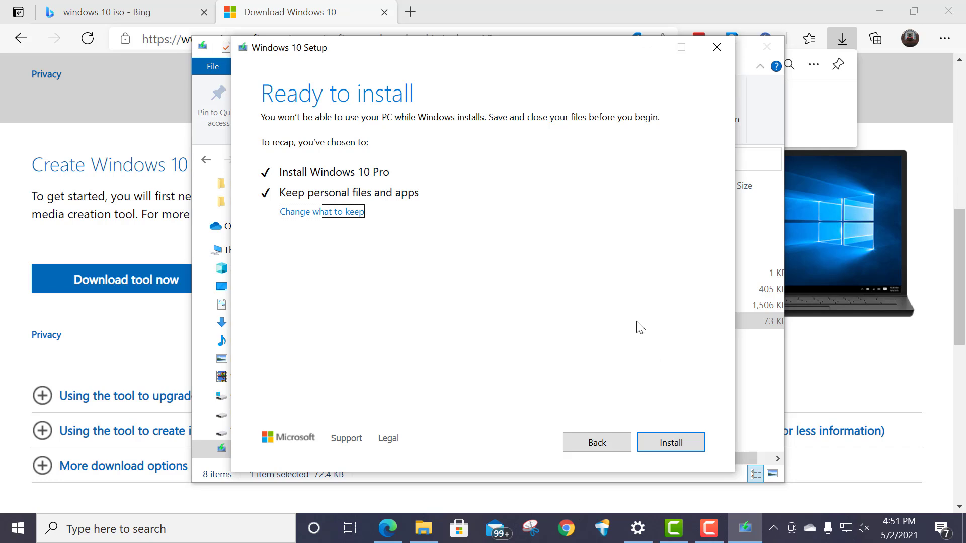